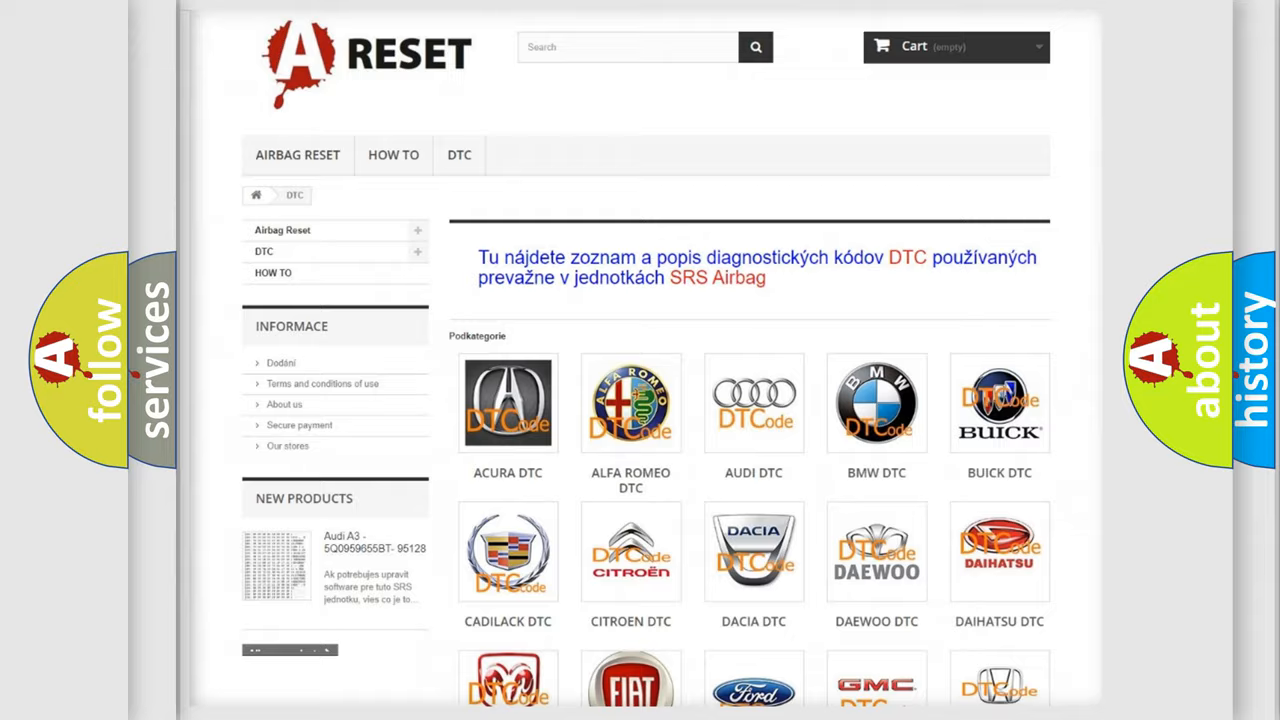
Scroll through the Lexus DTC code subcategories on the A Reset website.
{"action": "scroll", "scroll_direction": "down", "scroll_amount": 3}
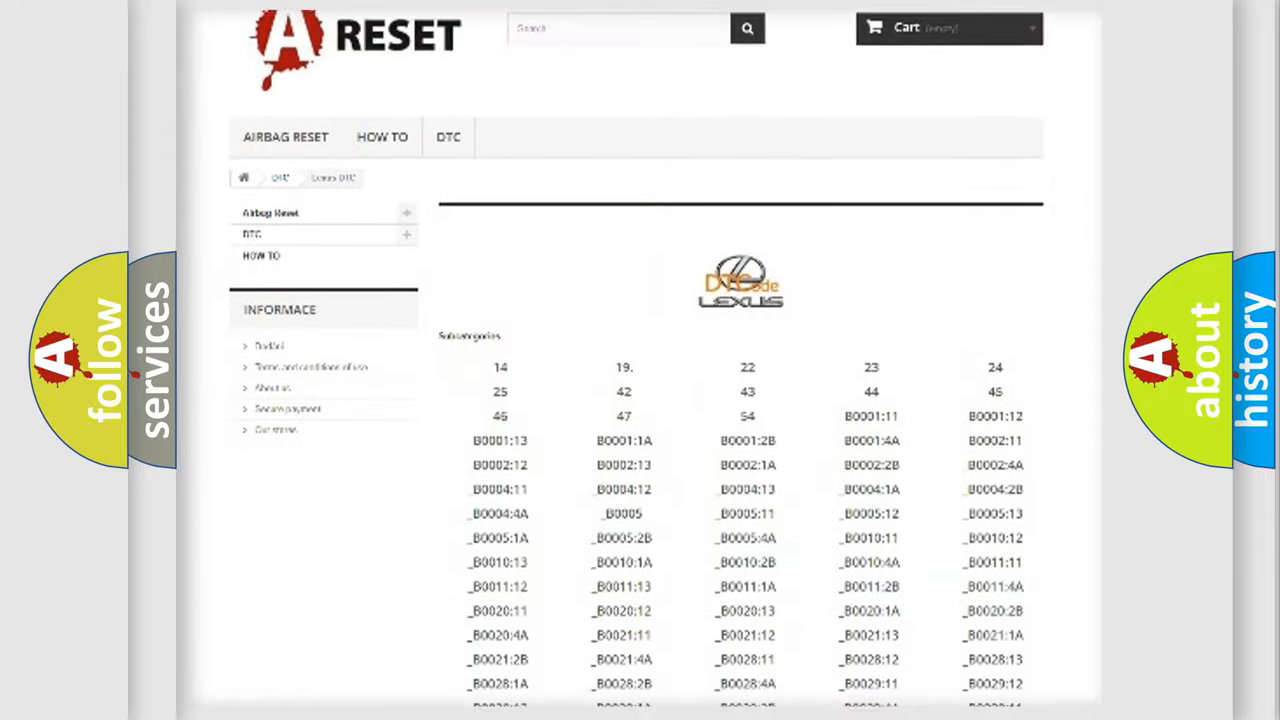
{"action": "scroll", "scroll_direction": "down", "scroll_amount": 3}
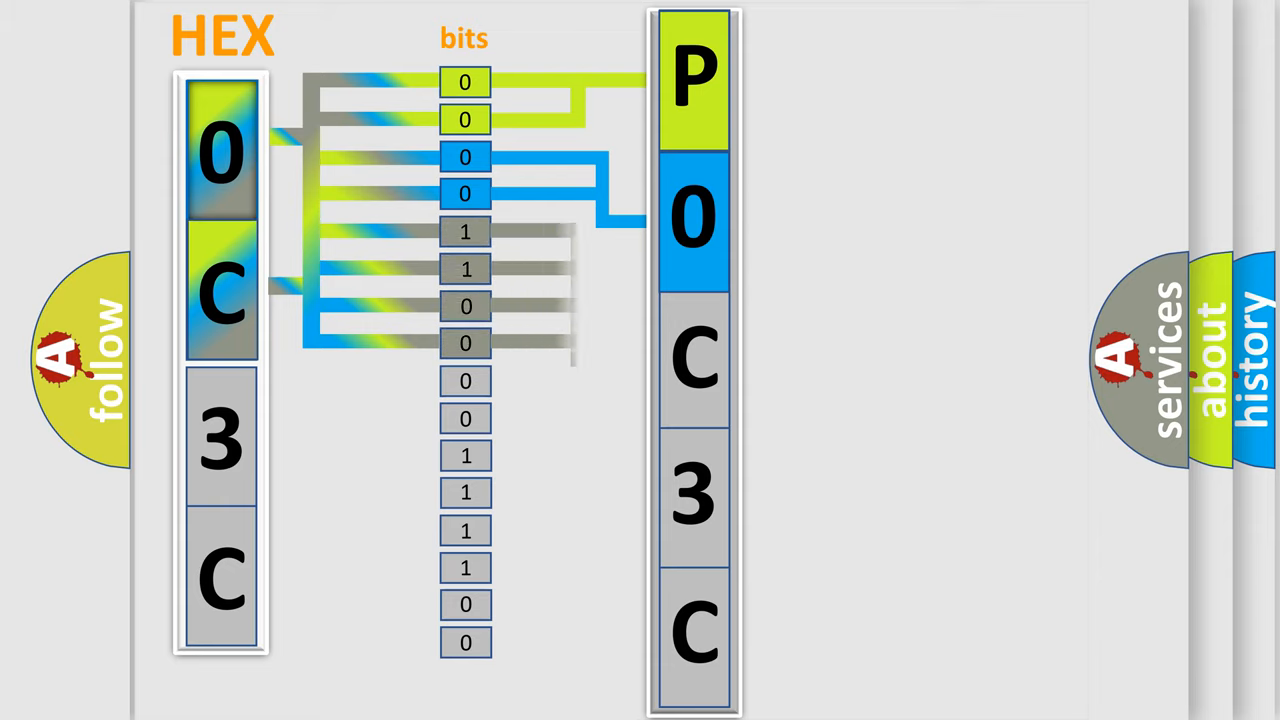
Advance the animation to build P0C3C from hex 0C3C bits and show the 0000–1111 lookup table.
{"action": "left_click", "coordinate": [694, 355]}
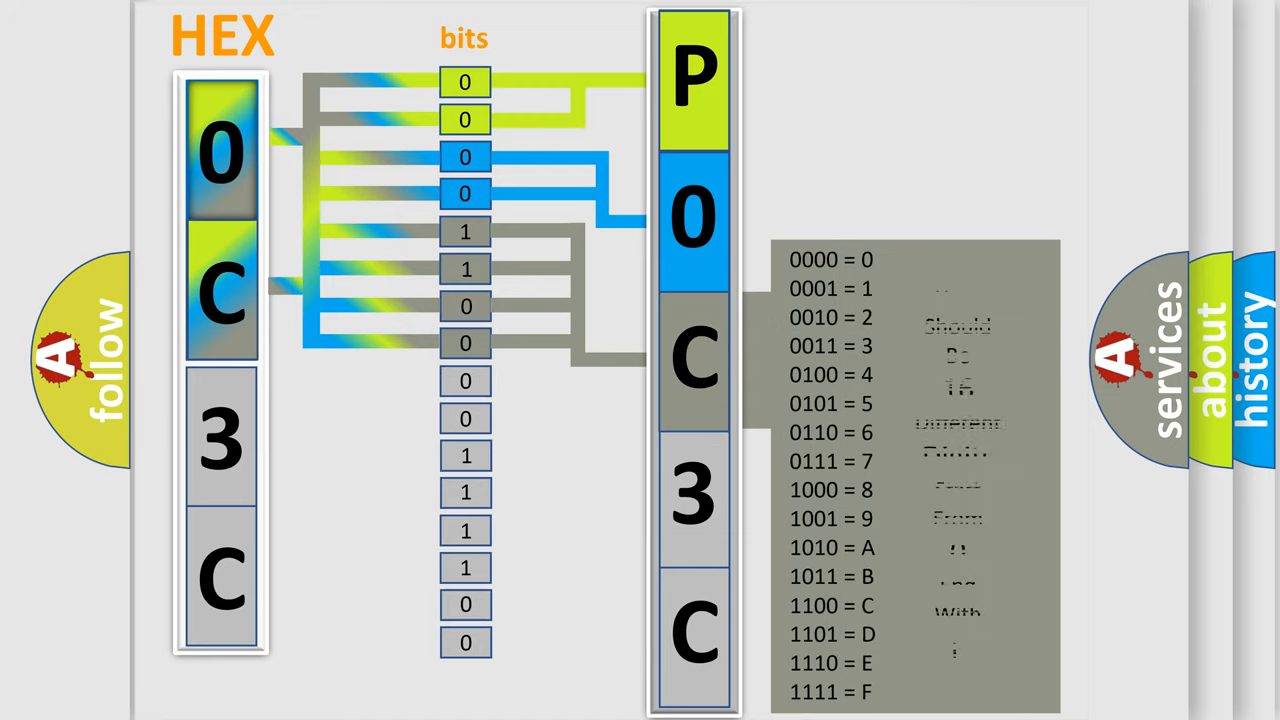